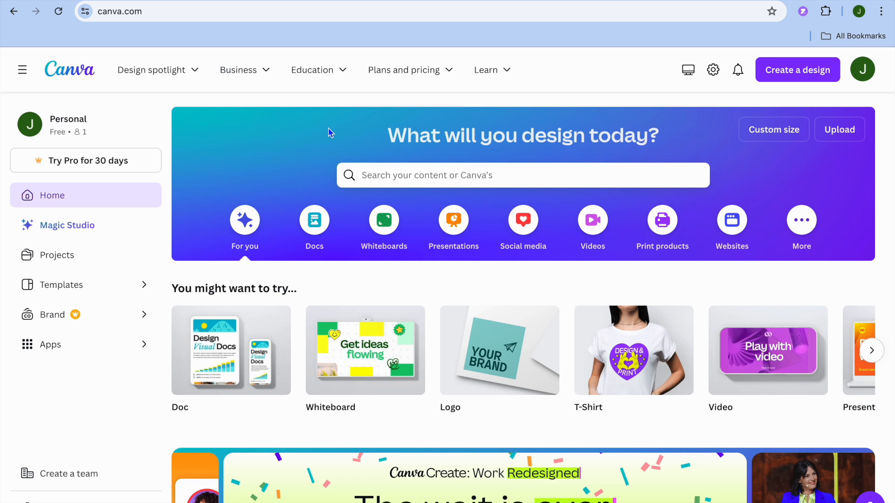
# Show the presentation design formats from the Canva home page categories
pyautogui.click(454, 219)
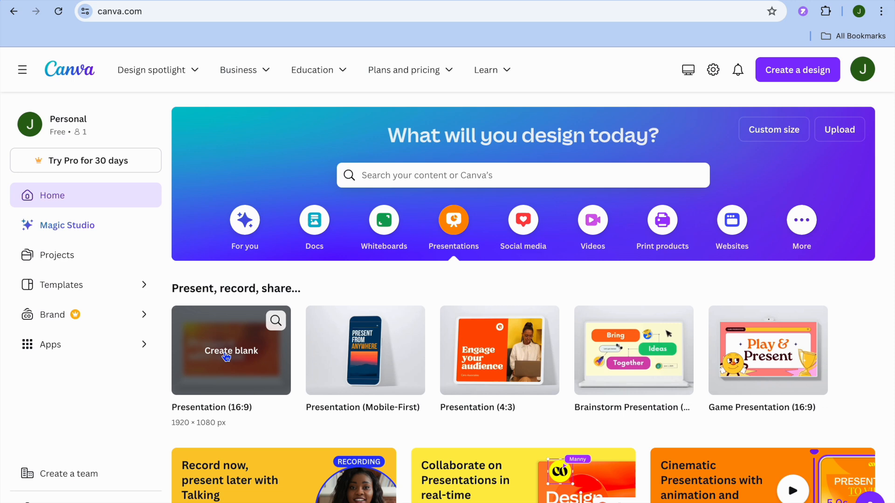
# Create a blank 16:9 presentation from the Presentation format card
pyautogui.click(230, 350)
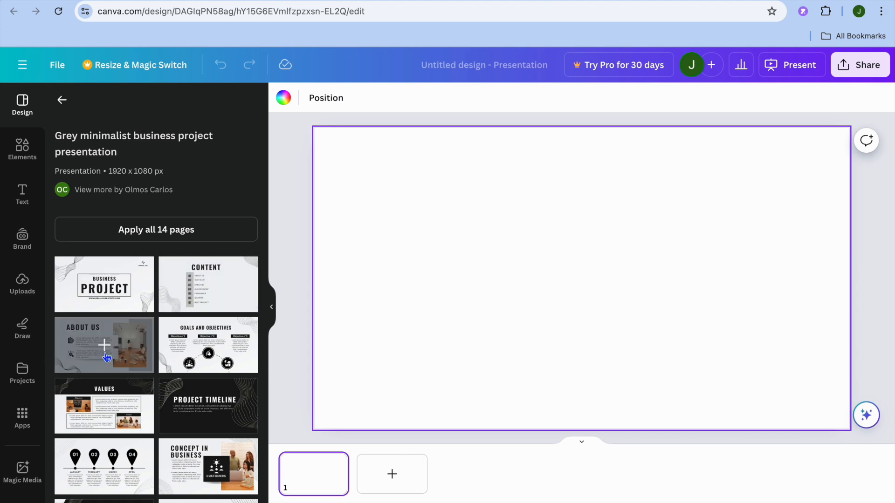
# Fill the first slide with the template's About Us page, then the Goals and Objectives page
pyautogui.click(104, 345)
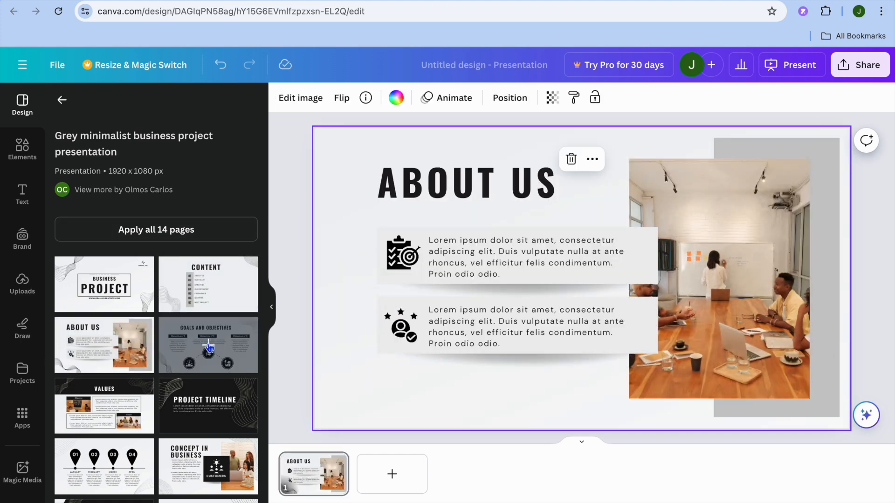
pyautogui.click(207, 344)
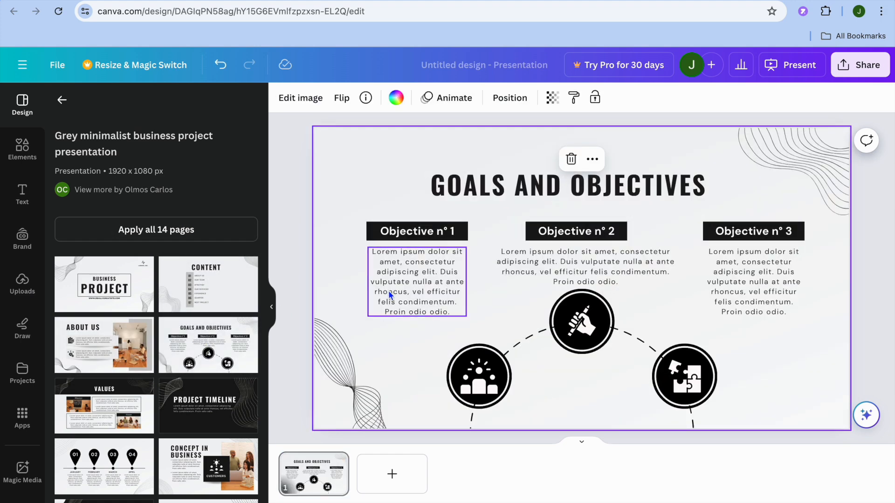
pyautogui.click(488, 282)
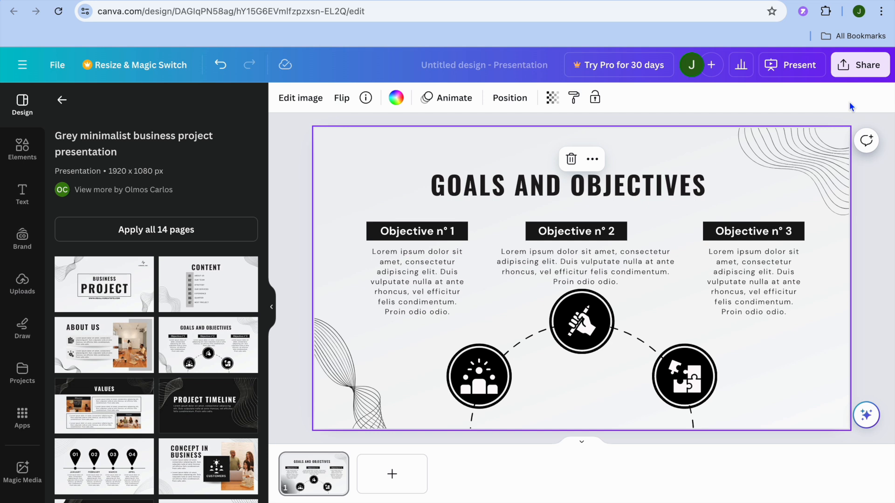
pyautogui.moveTo(861, 65)
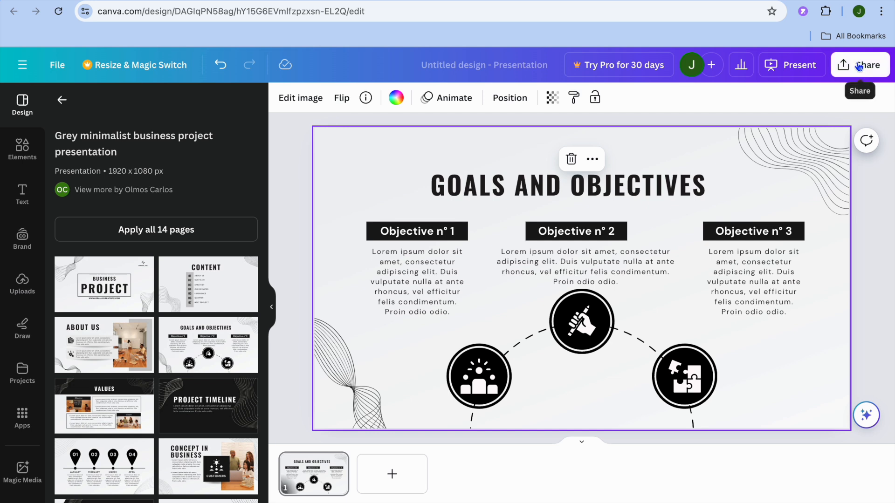
# Reach the download settings via Share, showing PDF Standard as the file type
pyautogui.click(859, 66)
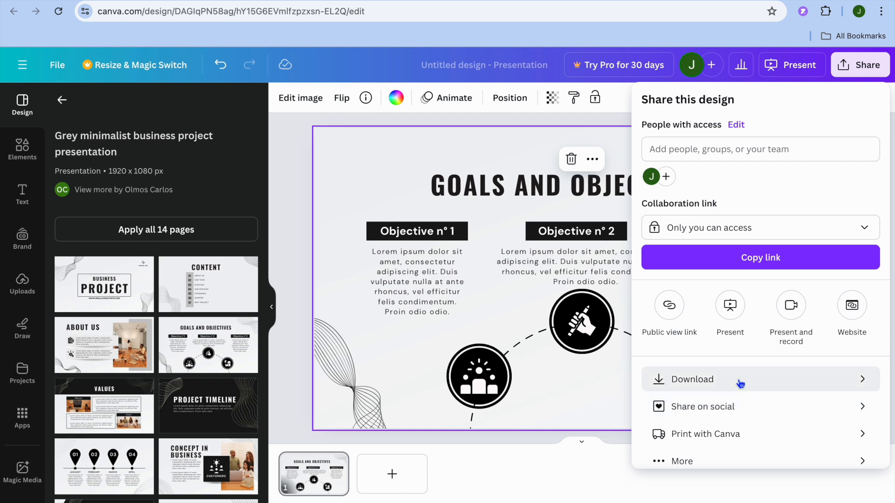
pyautogui.click(691, 380)
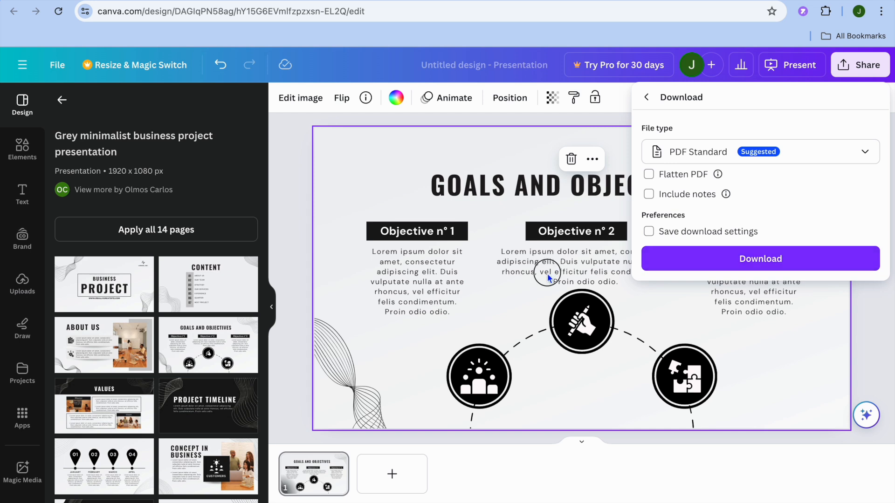
# Dismiss the download options and return to the Goals and Objectives slide
pyautogui.click(548, 275)
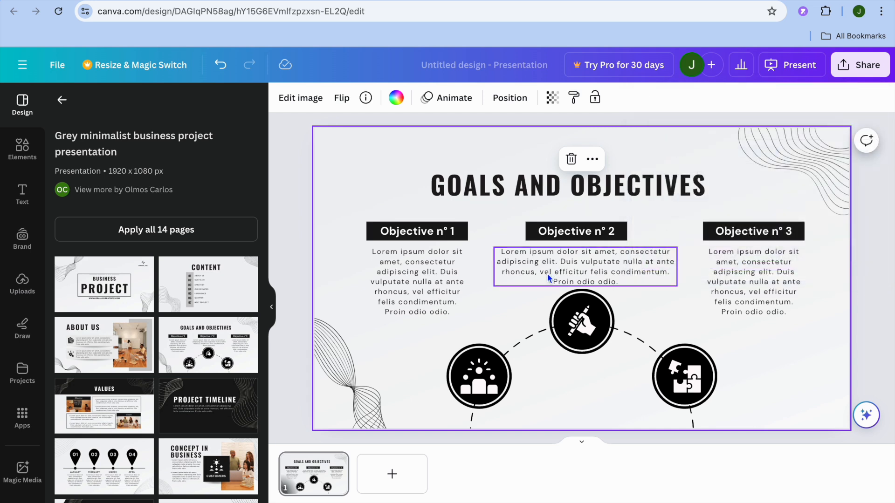